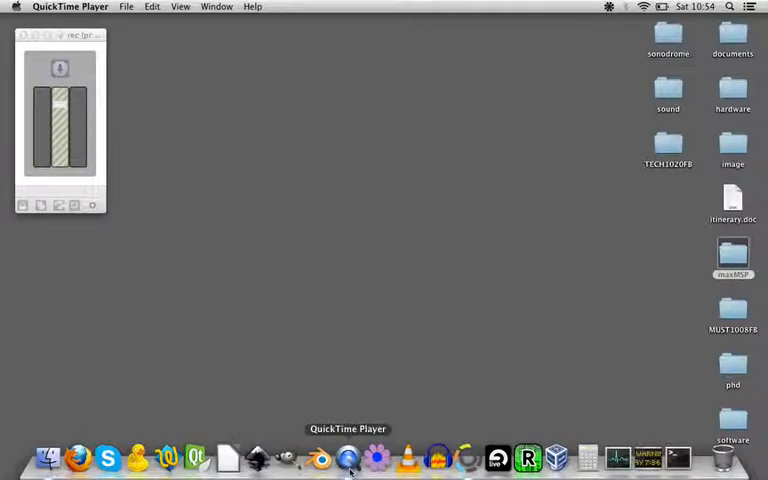
mouse_move(378, 458)
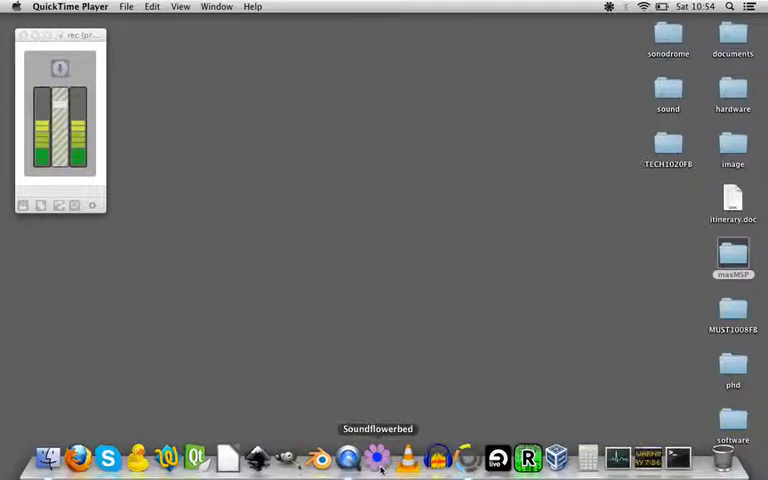
mouse_move(348, 458)
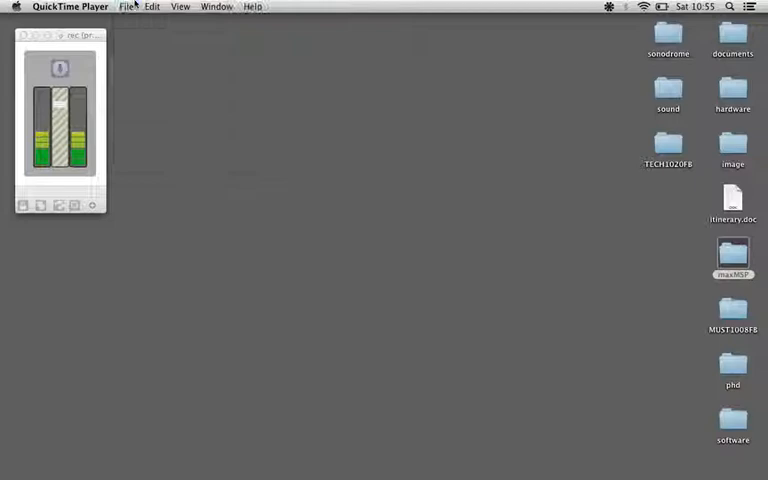
mouse_move(208, 52)
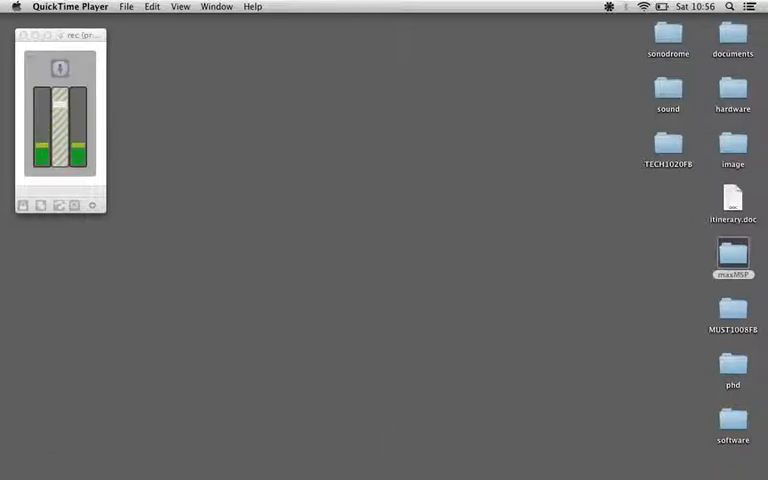
Step: Review Soundflower (64ch) channel routing and the system's available sound output devices
left_click(608, 8)
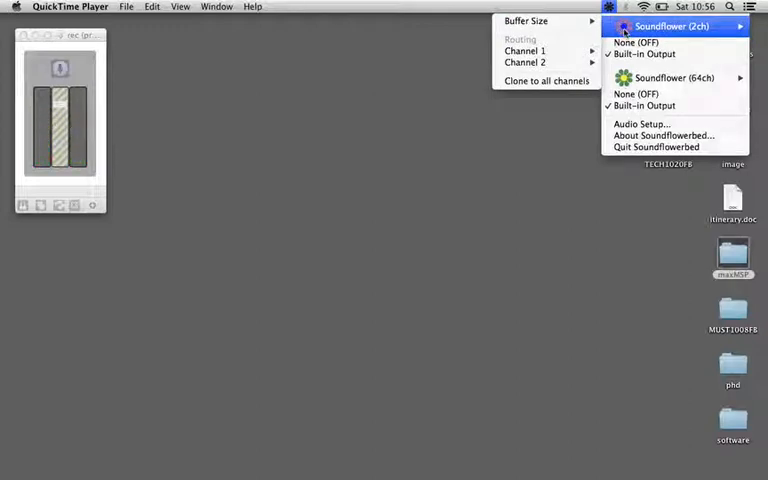
mouse_move(672, 78)
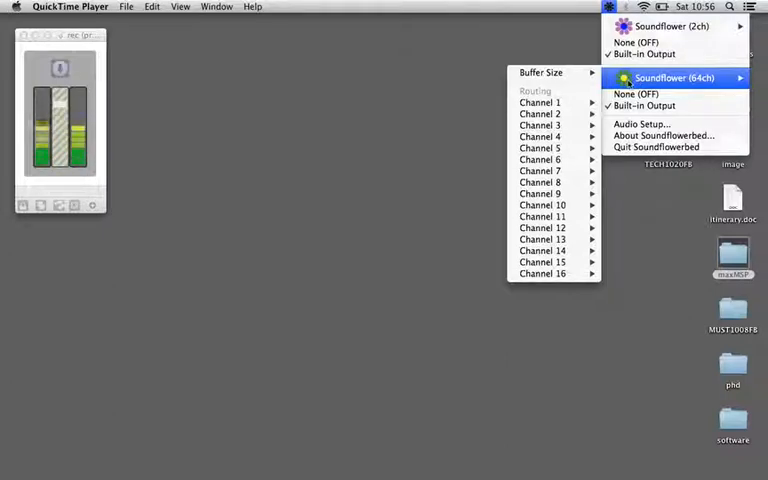
left_click(540, 112)
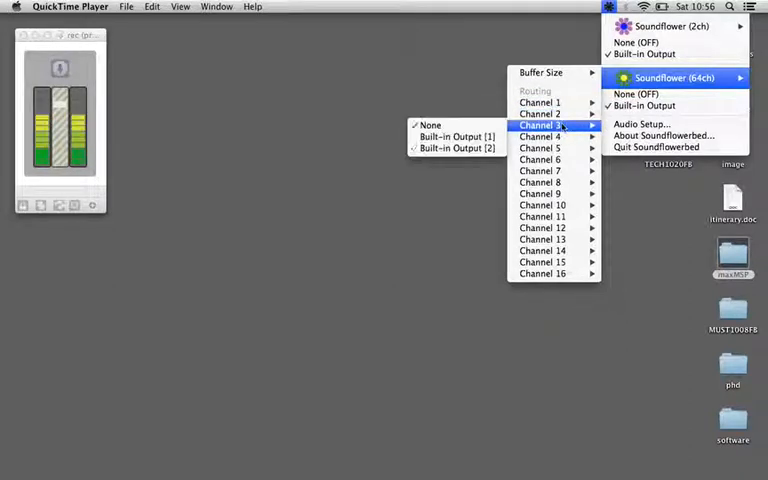
mouse_move(540, 136)
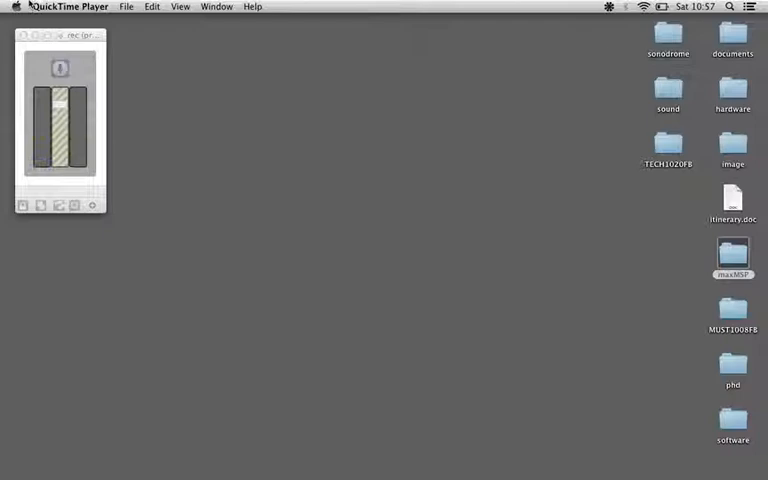
left_click(16, 8)
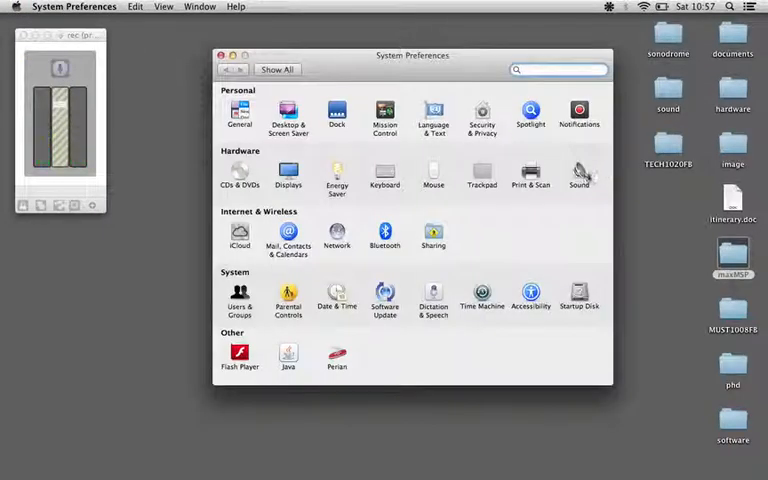
left_click(580, 172)
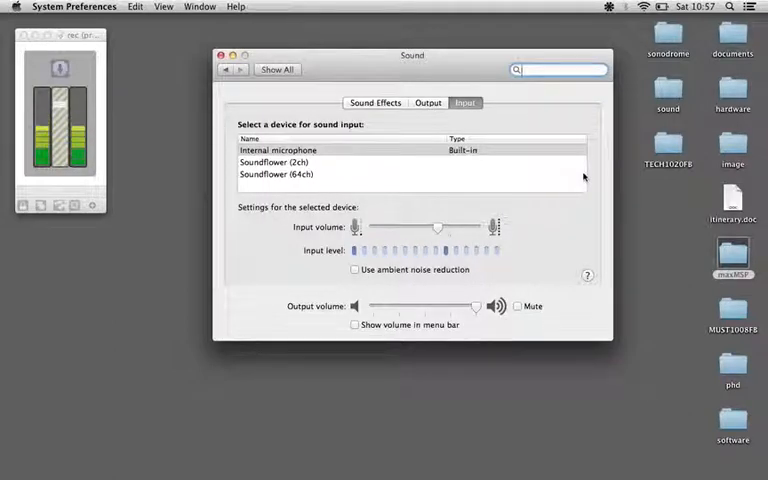
left_click(428, 102)
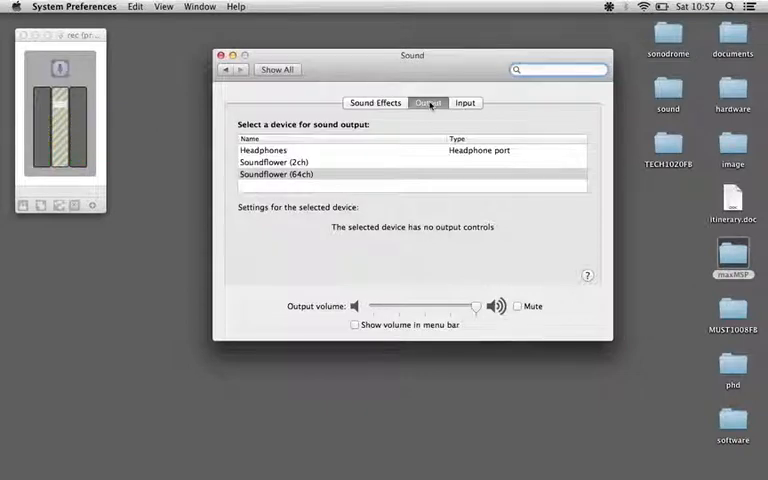
mouse_move(276, 42)
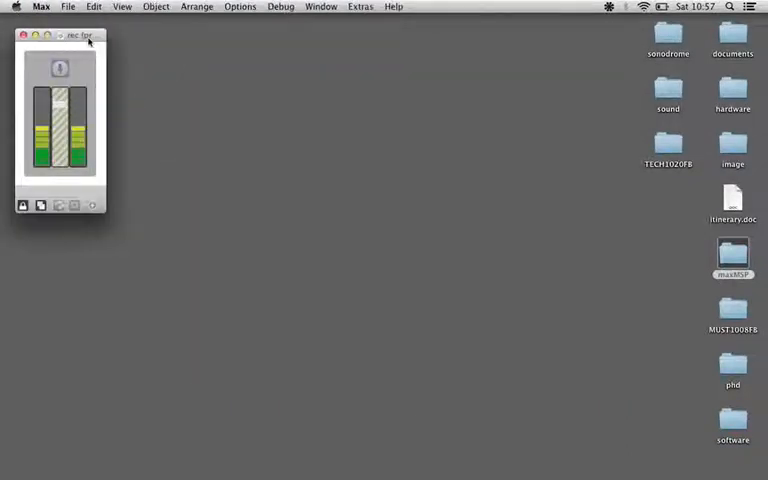
Step: Check Max's Audio Status settings from the Extras utilities, then dismiss them
left_click(280, 6)
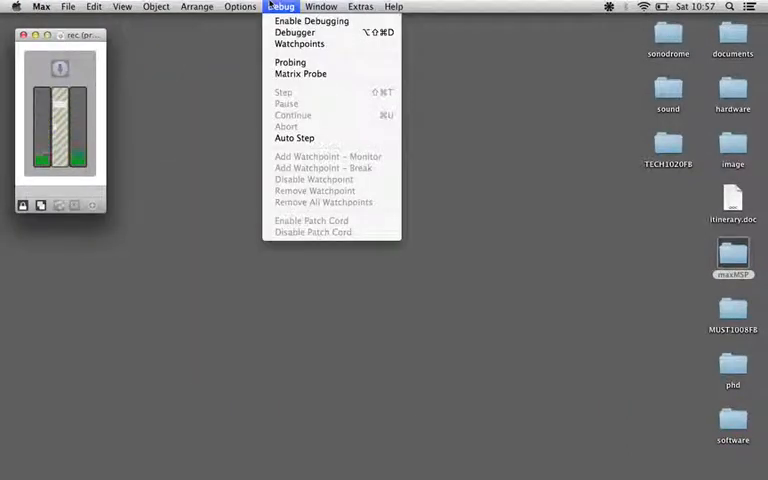
left_click(360, 8)
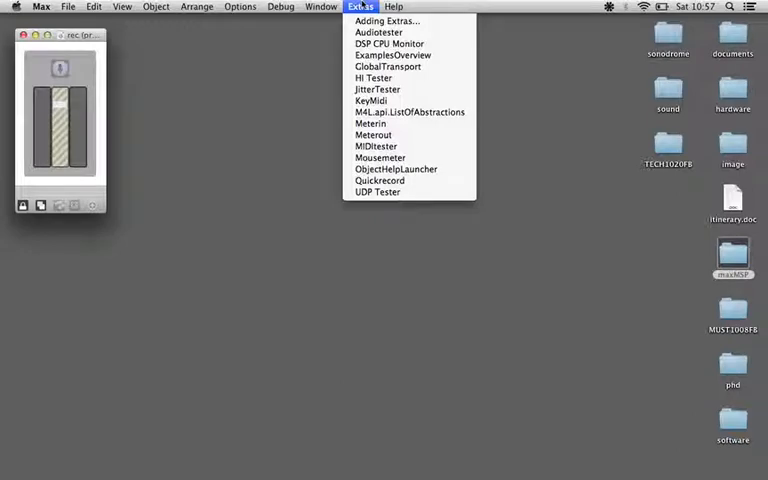
left_click(240, 6)
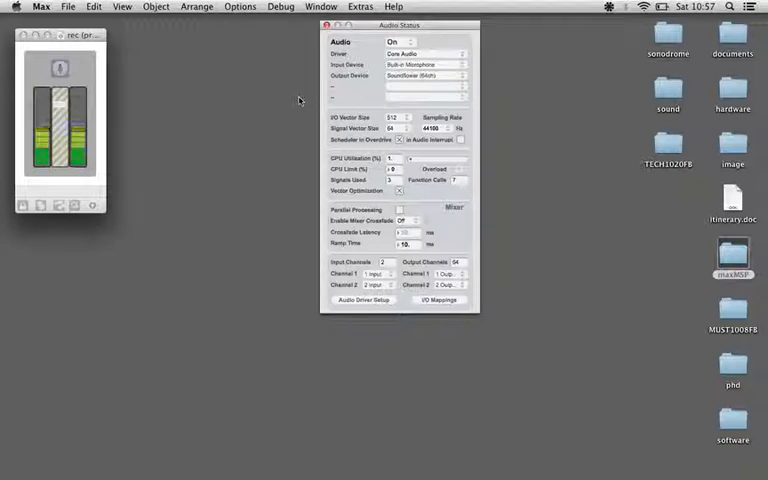
left_click(324, 24)
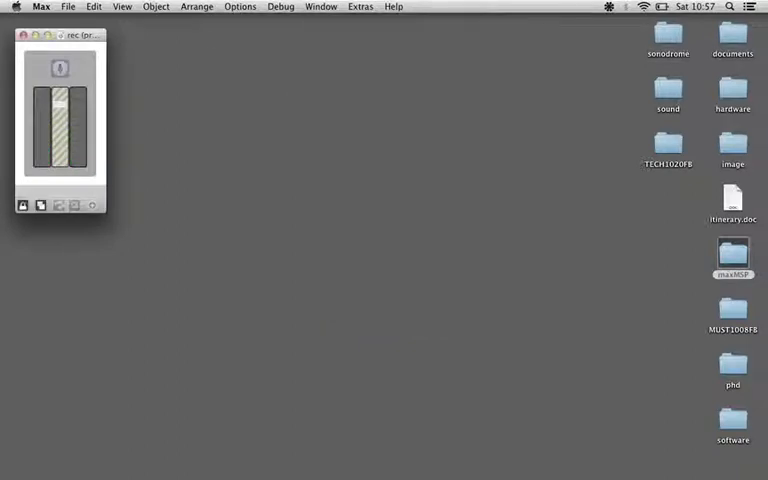
Step: Enlarge the mic patch window and reveal its wiring in patching mode
left_click_drag(60, 36, 246, 54)
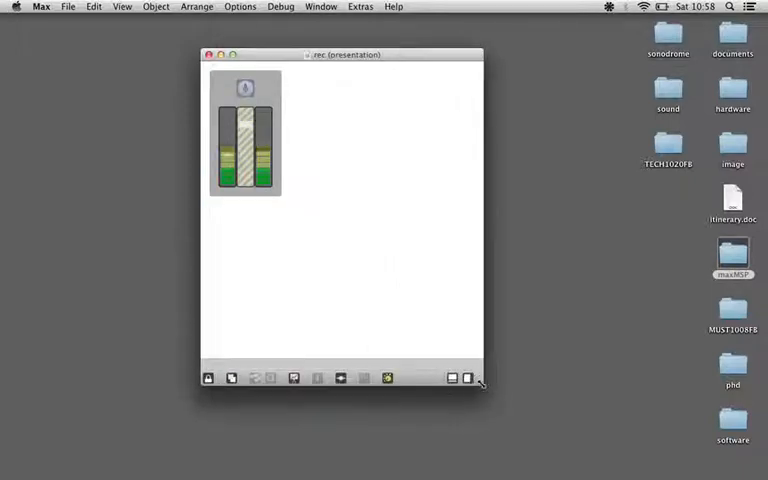
mouse_move(294, 376)
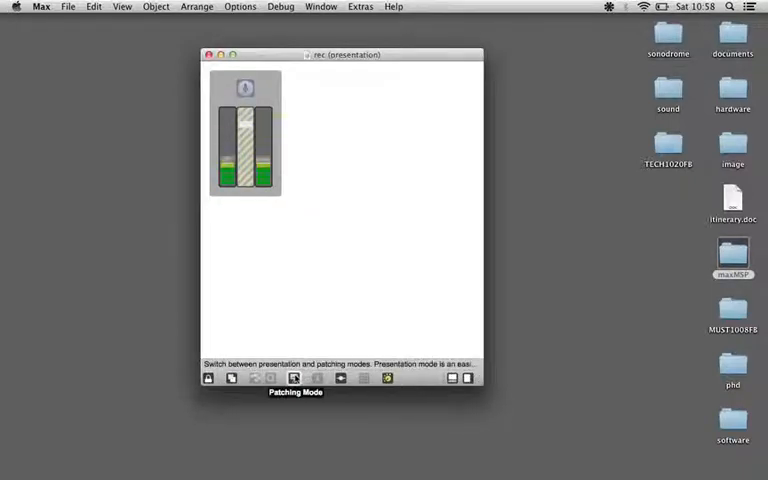
left_click(292, 378)
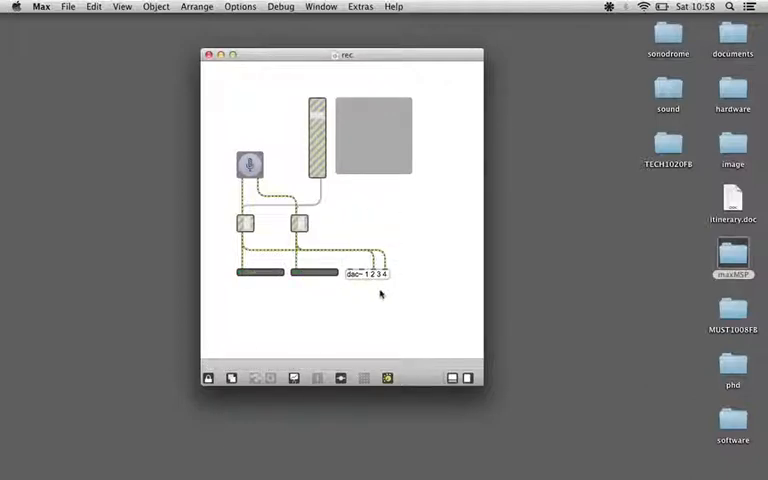
mouse_move(416, 272)
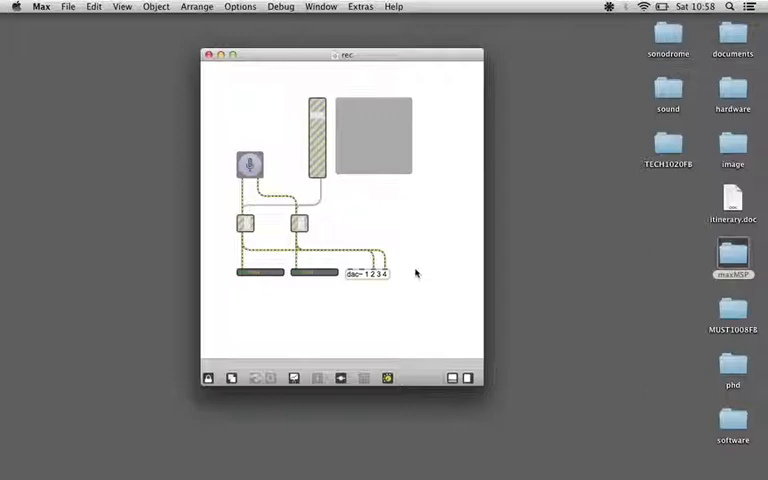
mouse_move(408, 308)
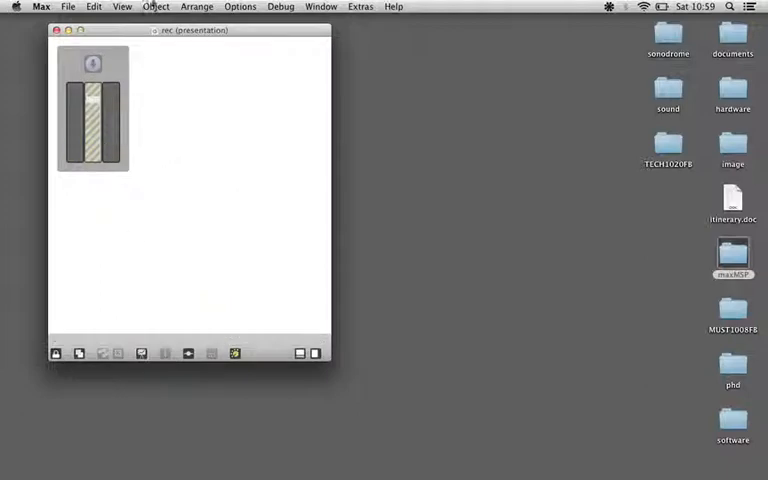
Step: Shrink the patch to its compact window, run Audiotester to watch signal meters, then close it
left_click(122, 8)
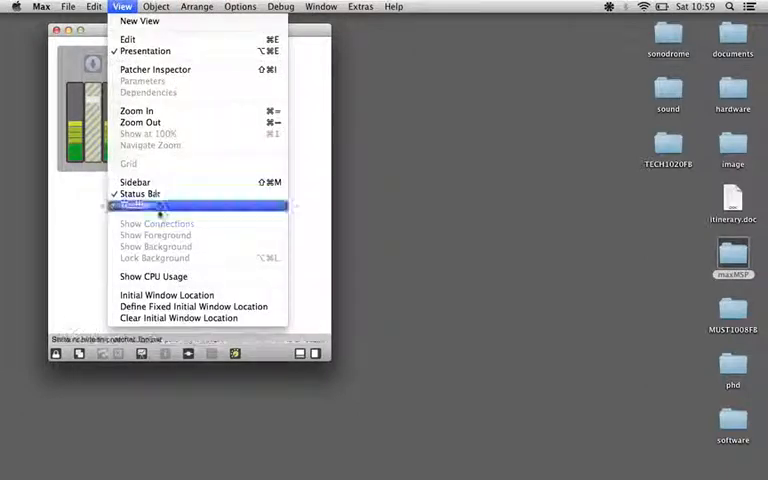
left_click(136, 204)
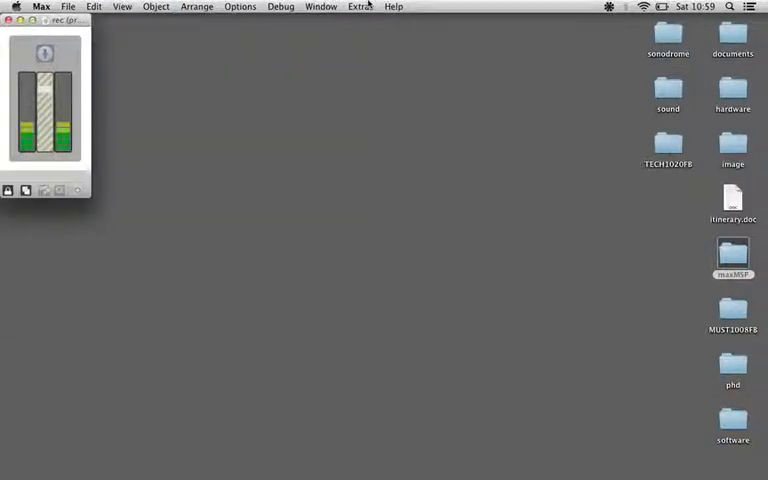
left_click(360, 6)
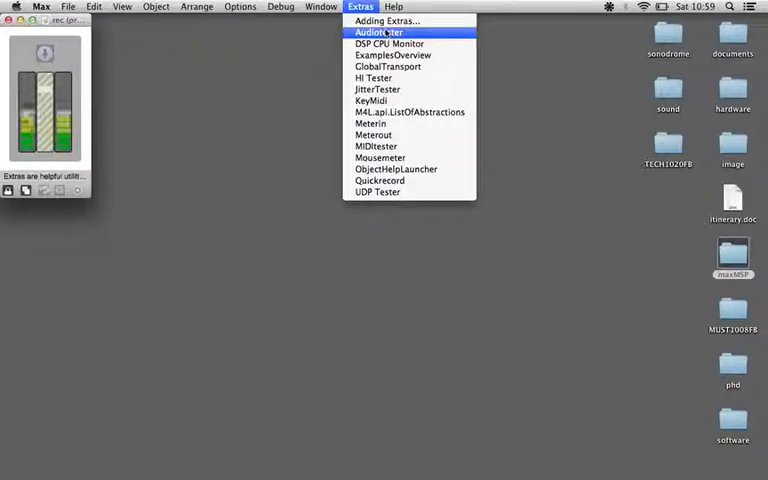
left_click(378, 32)
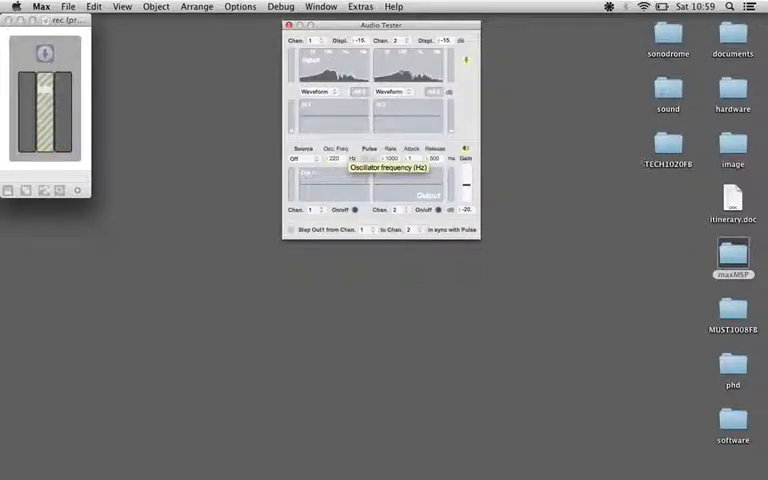
left_click(308, 180)
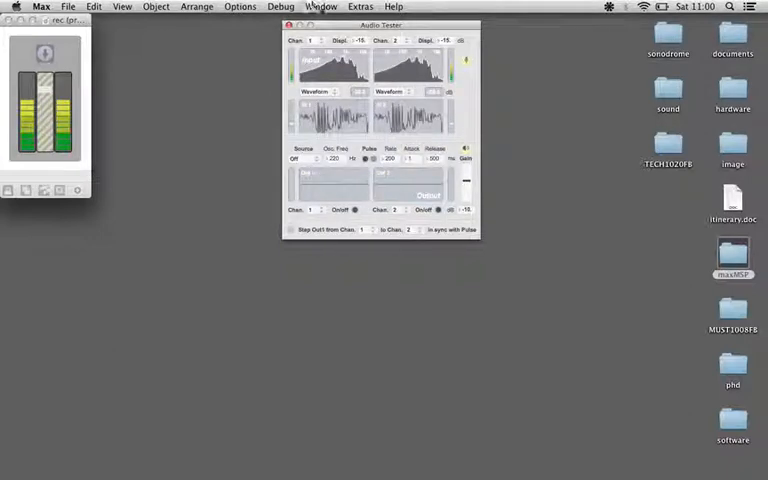
left_click(288, 24)
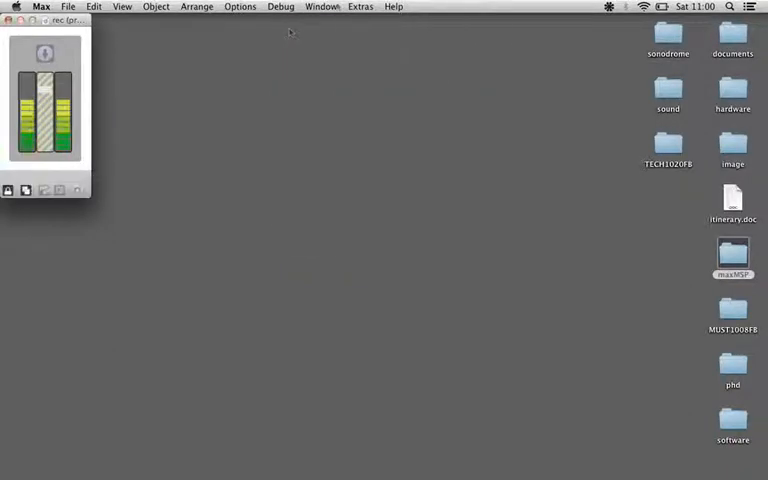
Step: Launch MIDItester from Extras, listing the input and output MIDI devices
left_click(360, 6)
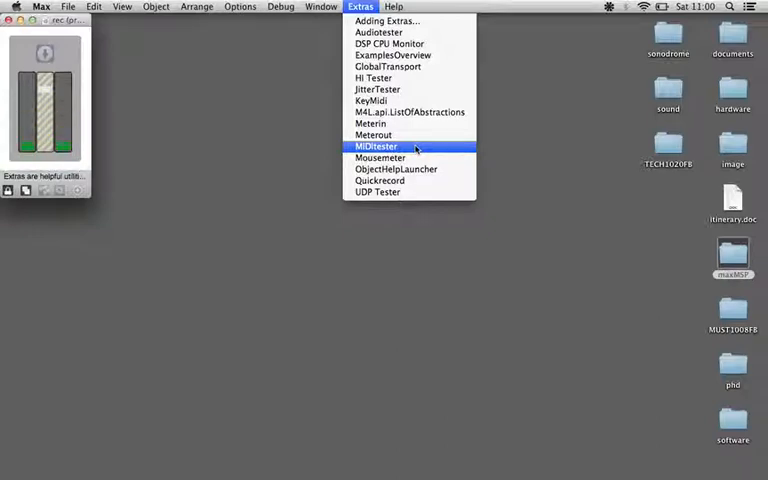
left_click(376, 146)
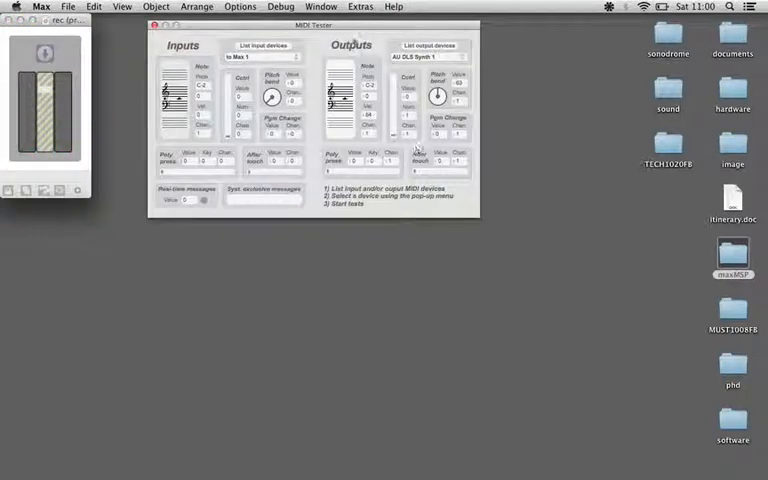